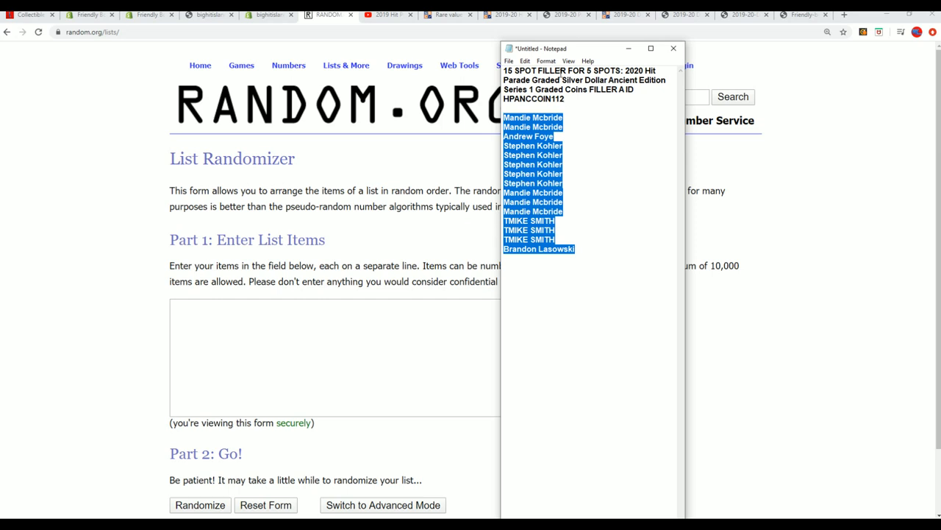
# Paste the fifteen filler-spot names from Notepad into the List Randomizer box
pyautogui.rightClick(339, 358)
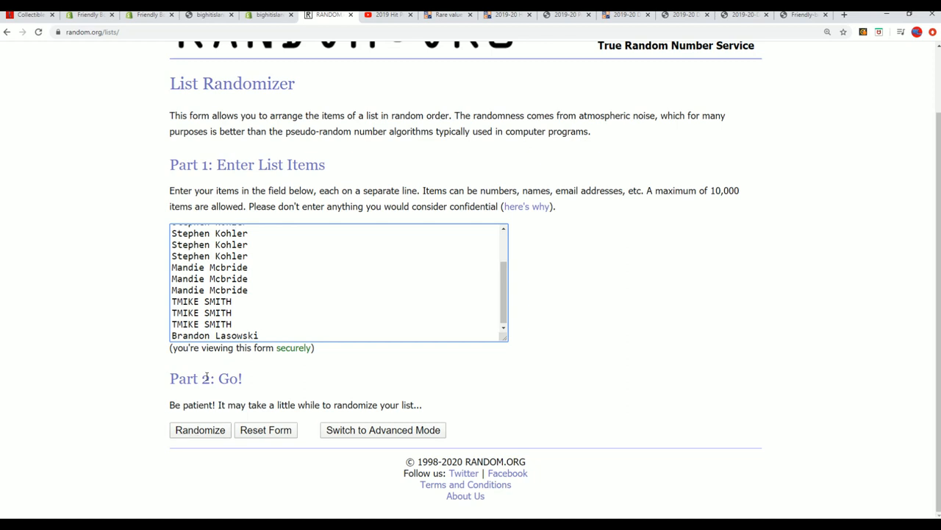
pyautogui.moveTo(209, 374)
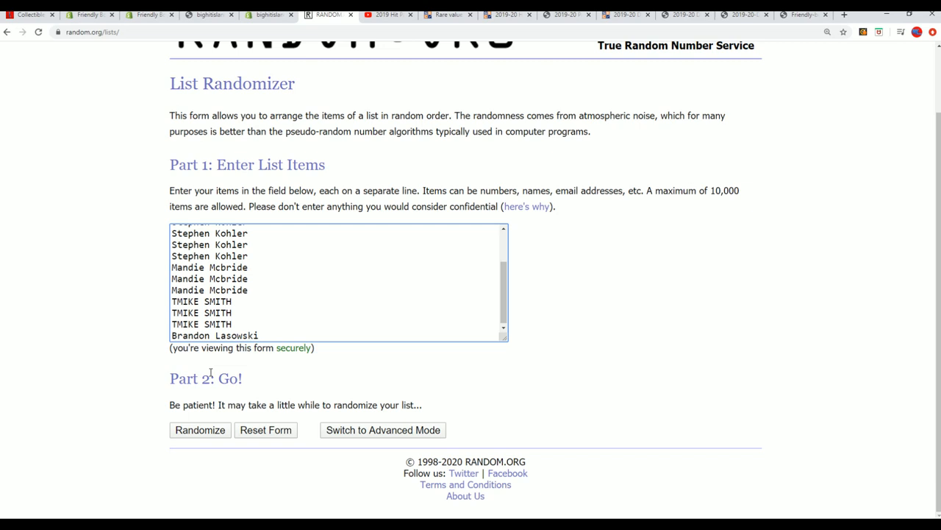
pyautogui.moveTo(162, 264)
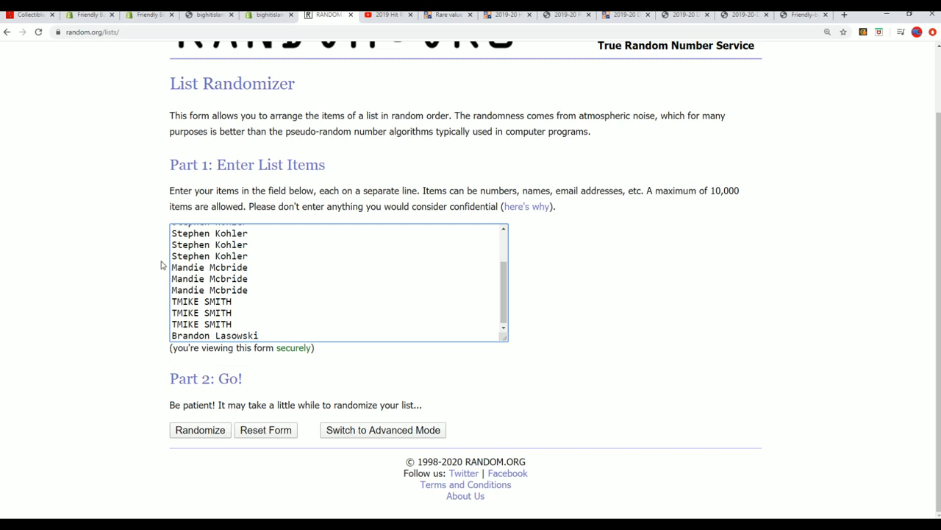
pyautogui.moveTo(127, 278)
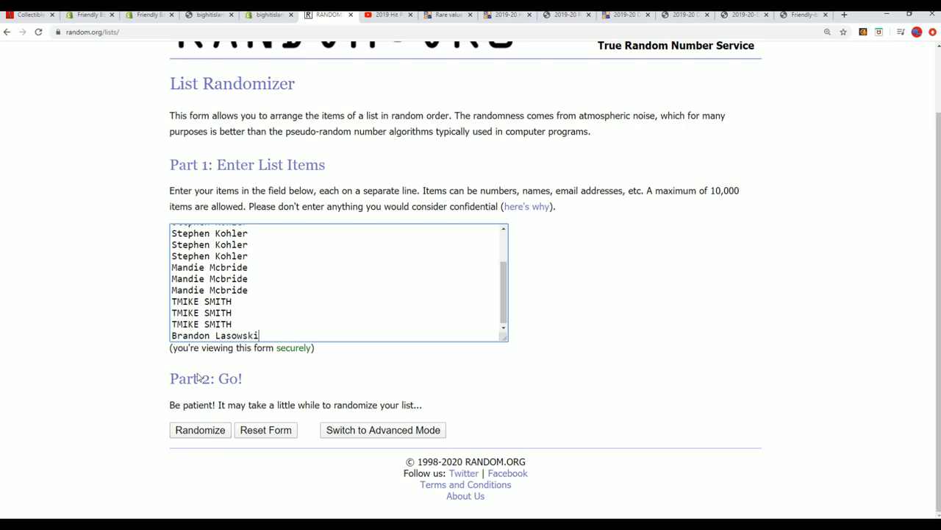
pyautogui.moveTo(200, 429)
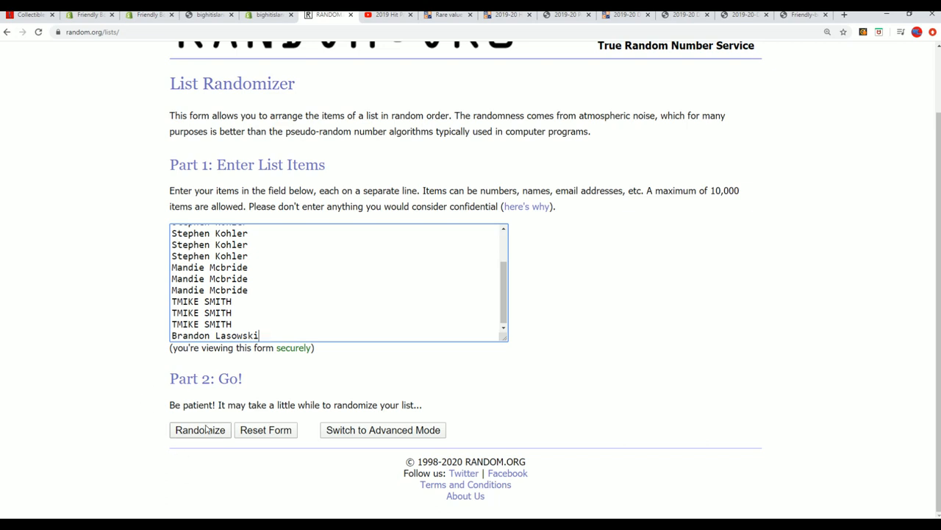
# Randomize the fifteen-name list seven times using Randomize and Again
pyautogui.click(200, 429)
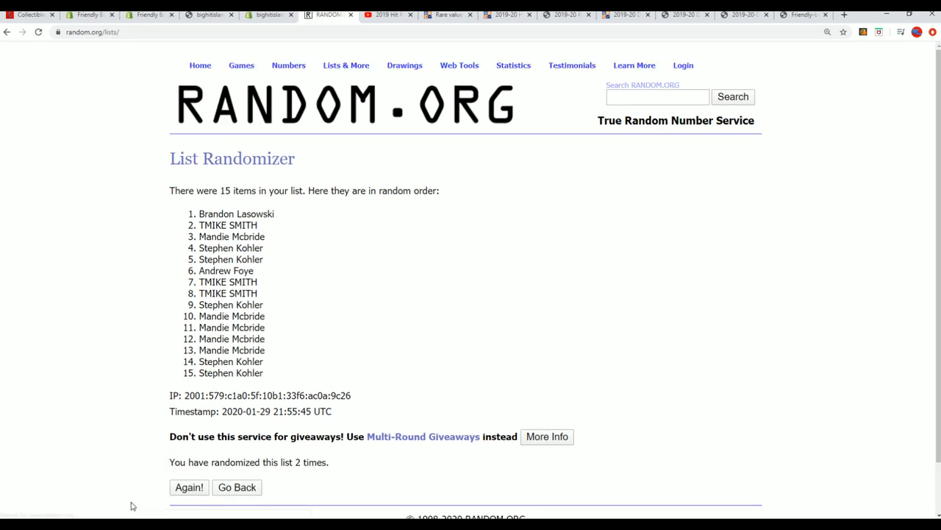
pyautogui.click(188, 487)
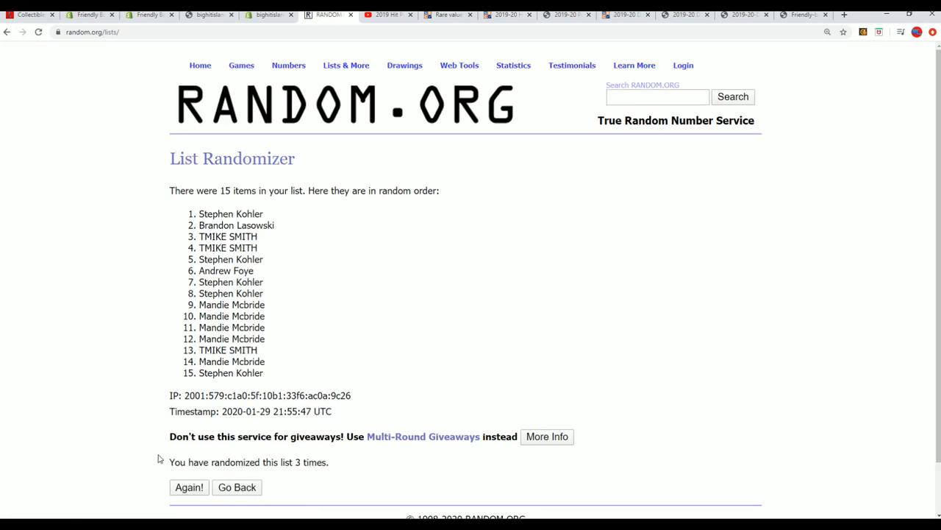
pyautogui.click(188, 486)
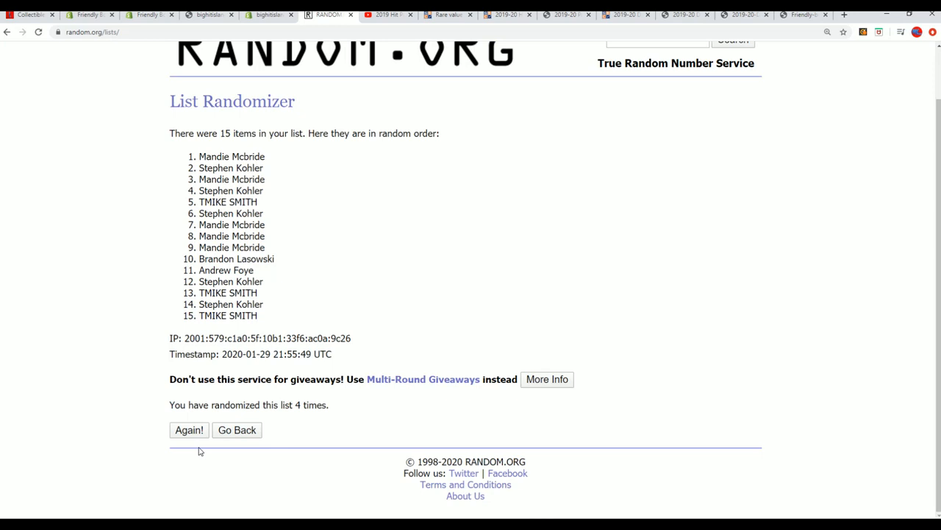
pyautogui.click(188, 430)
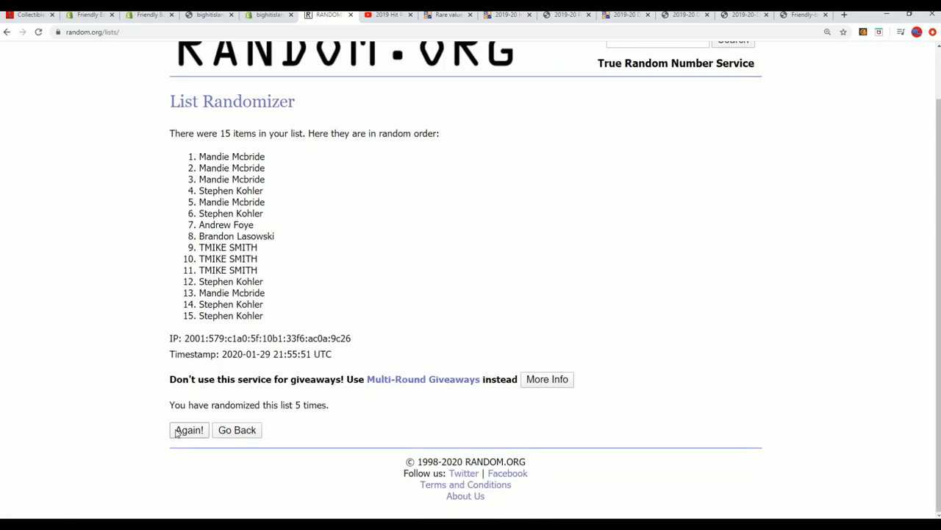
pyautogui.click(188, 430)
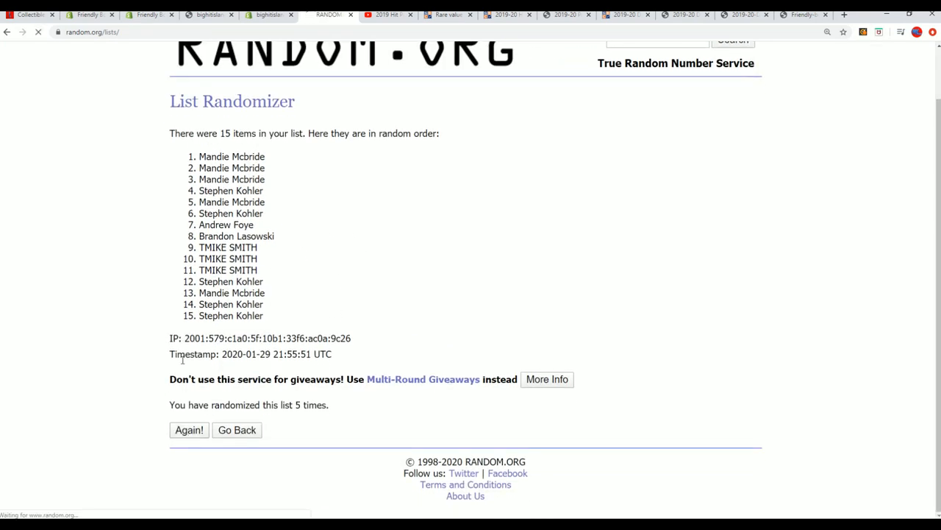
pyautogui.click(188, 429)
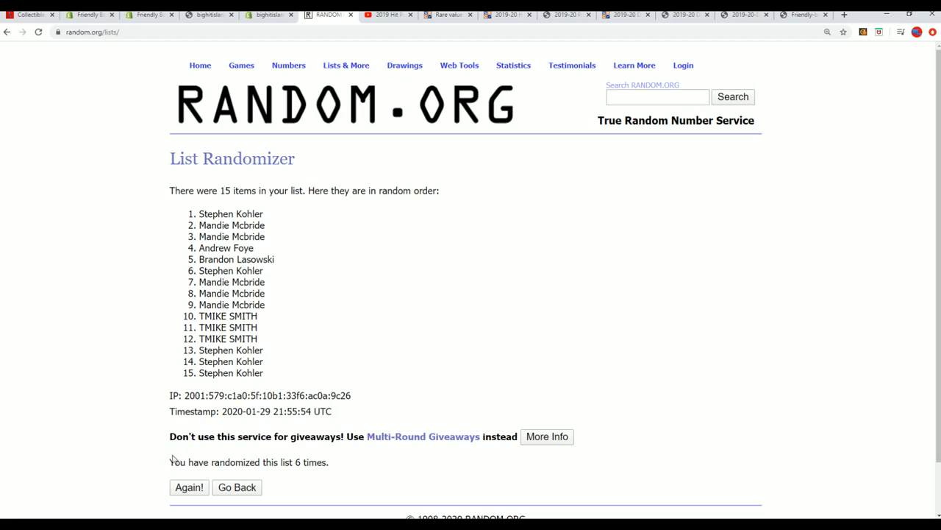
pyautogui.click(188, 487)
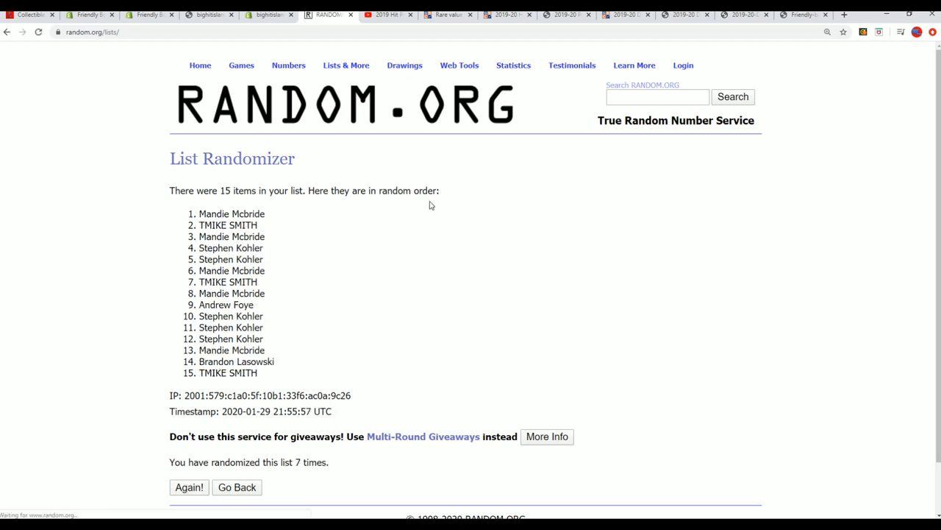
# Copy results 1-5 of the seventh shuffle from the randomizer output
pyautogui.moveTo(209, 213); pyautogui.dragTo(253, 259)
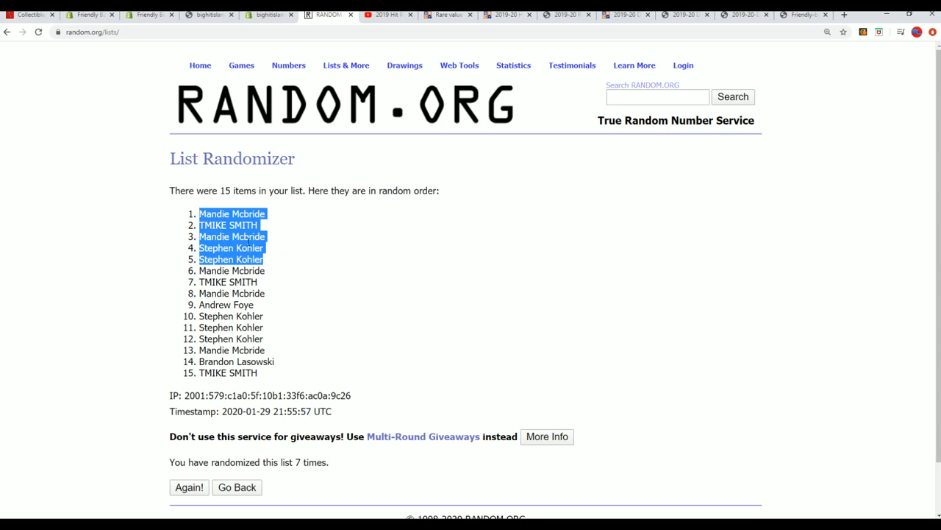
pyautogui.rightClick(251, 243)
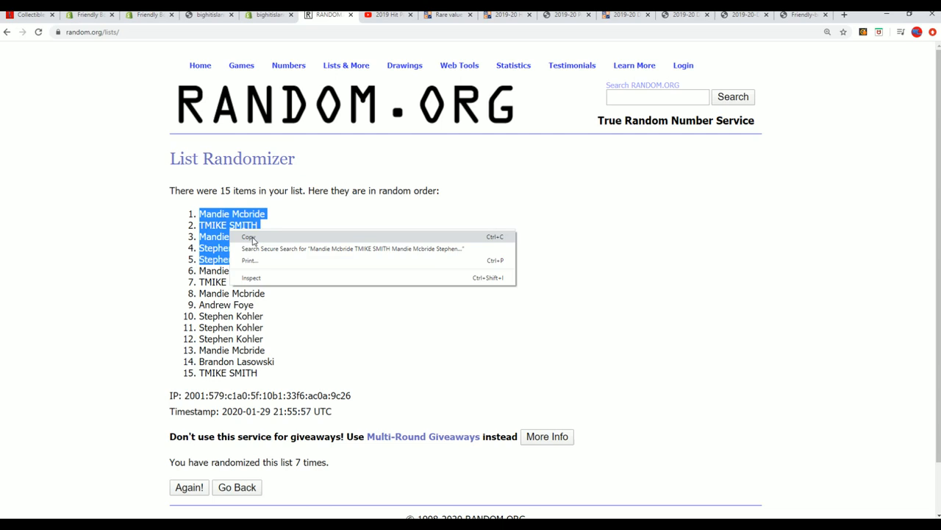
pyautogui.click(249, 236)
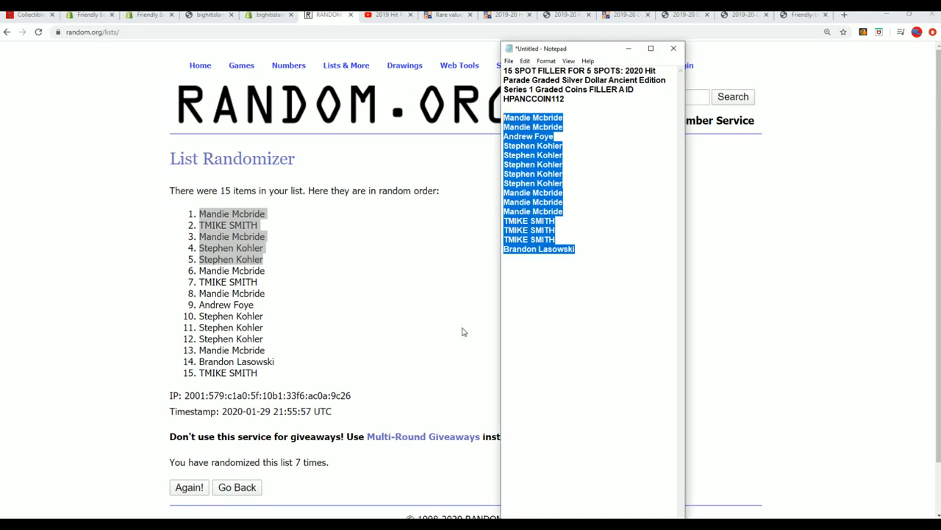
# Paste the five winning names below the Notepad list, then return to the Friendly Box Breaks shop
pyautogui.click(600, 247)
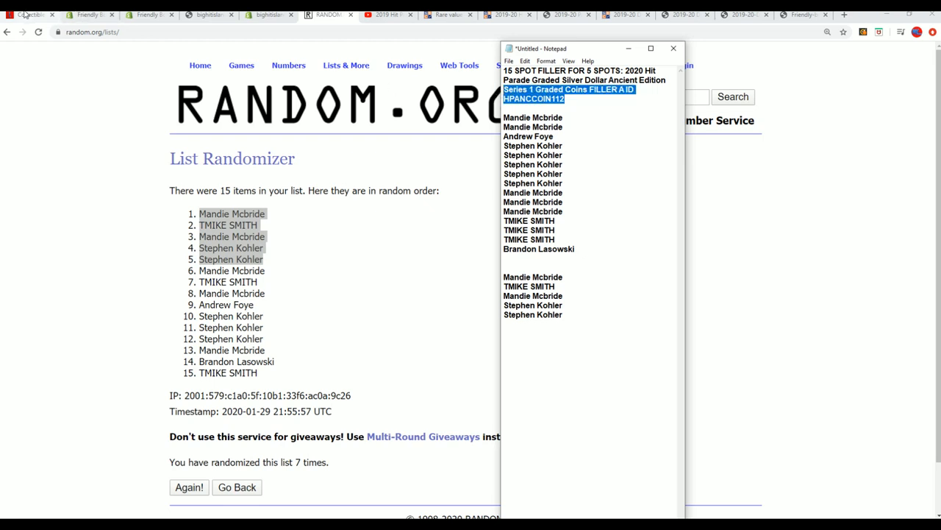
pyautogui.click(31, 15)
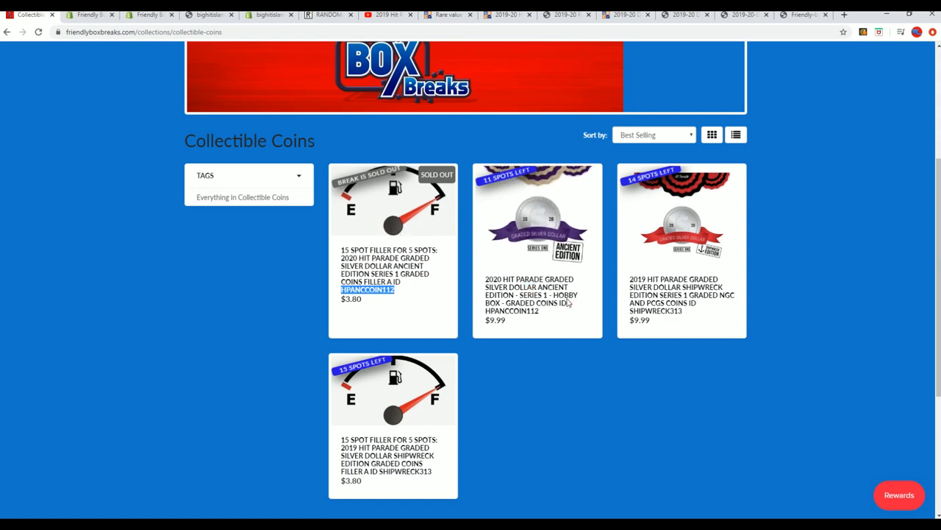
pyautogui.moveTo(515, 312)
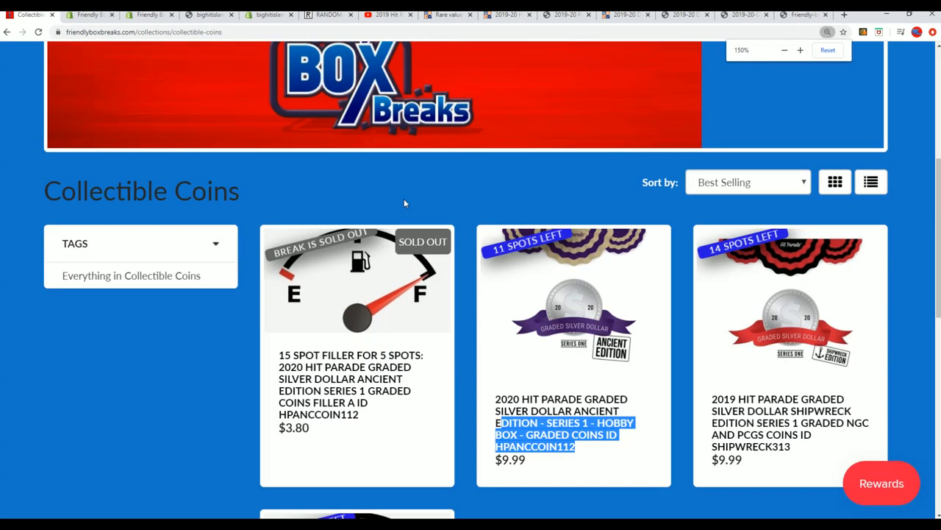
pyautogui.scroll(-3)
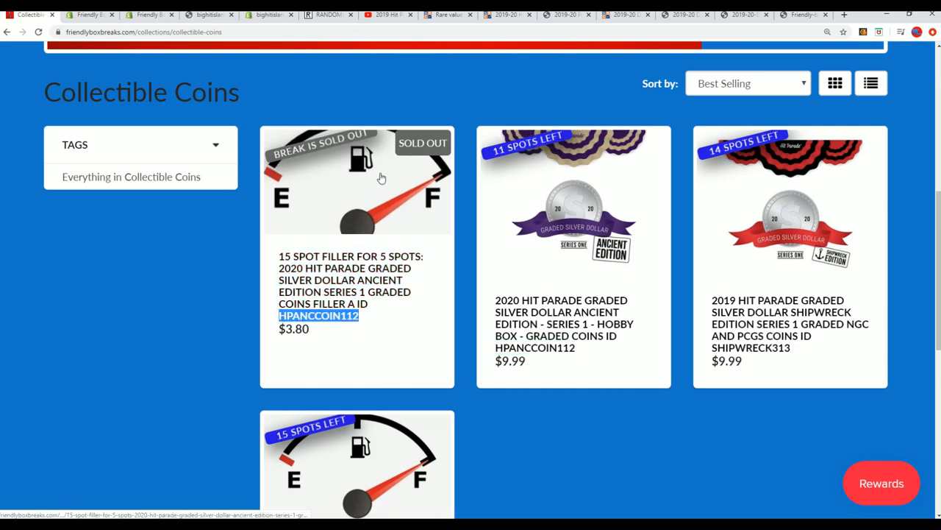
pyautogui.moveTo(543, 341)
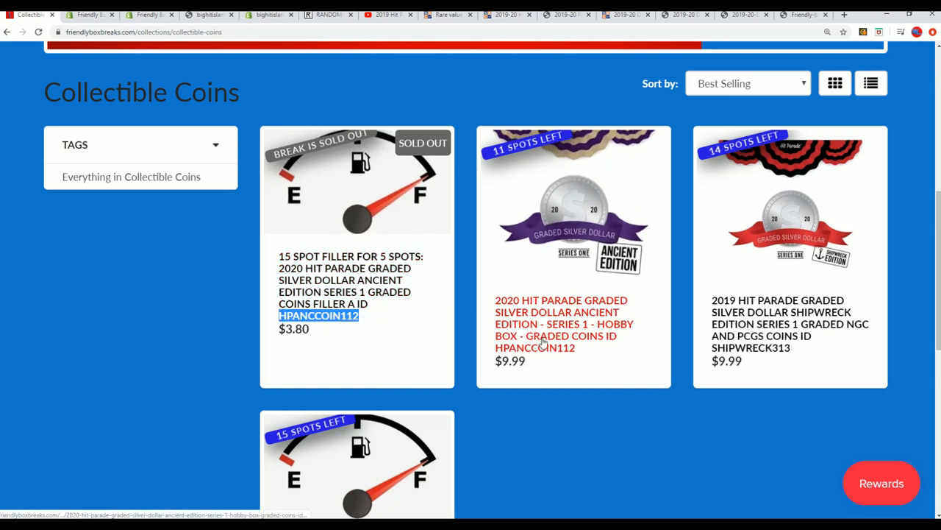
pyautogui.moveTo(616, 380)
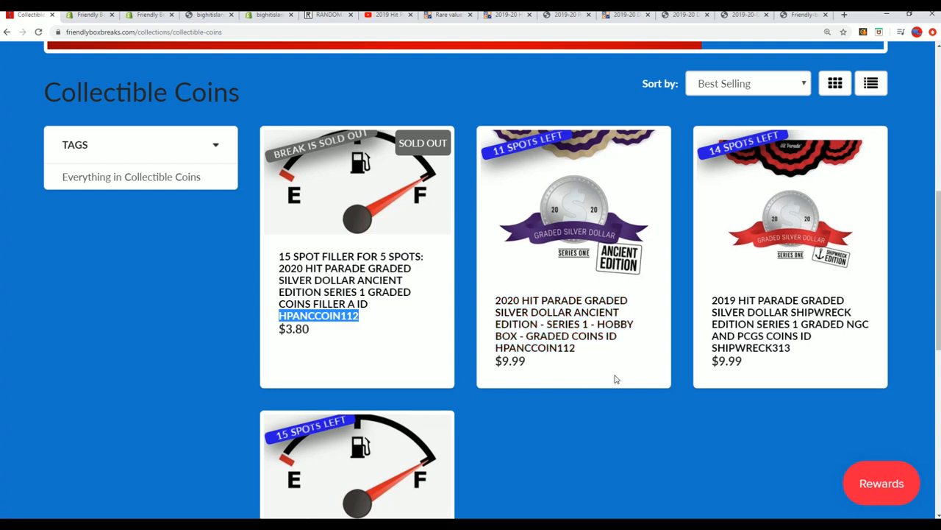